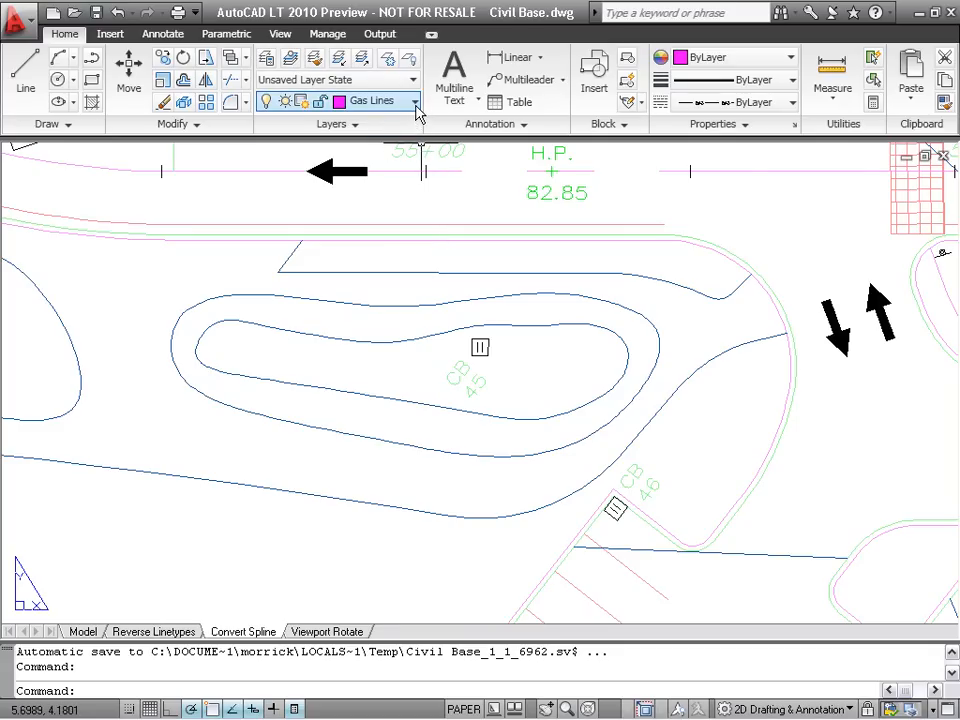
# Bring up the colour swatch of layer P1COL from the Home tab Layer drop-down
pyautogui.click(414, 100)
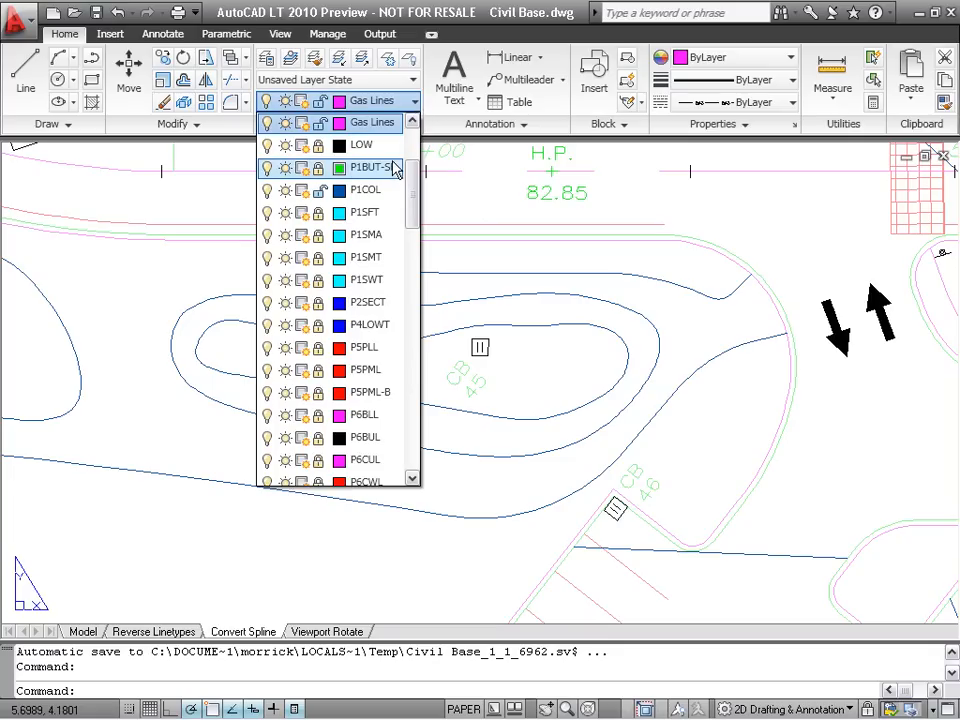
pyautogui.moveTo(396, 168)
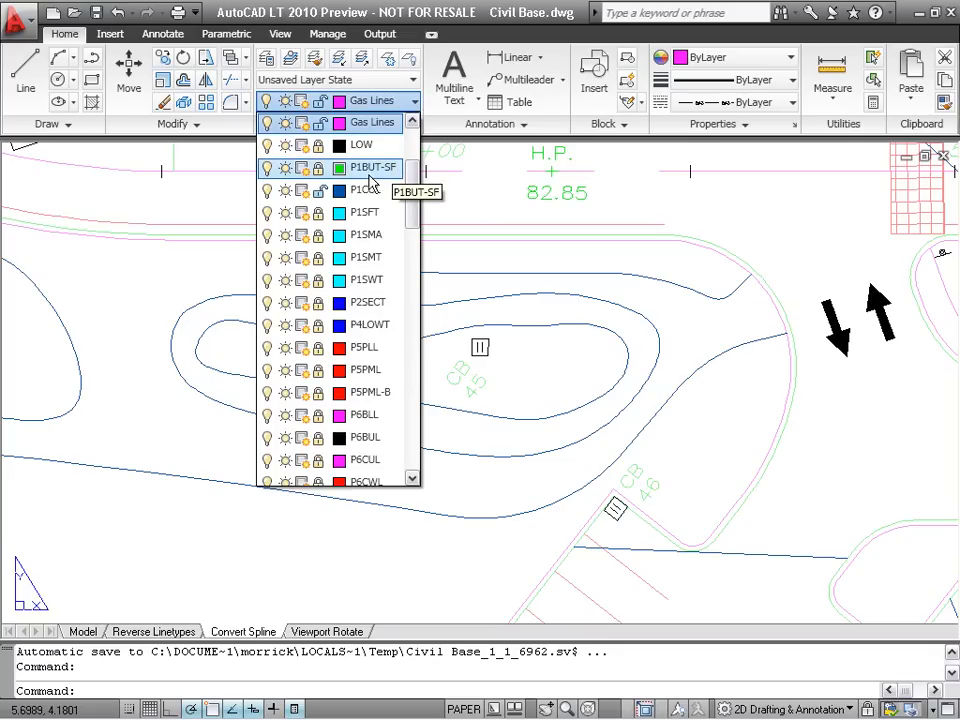
pyautogui.moveTo(364, 190)
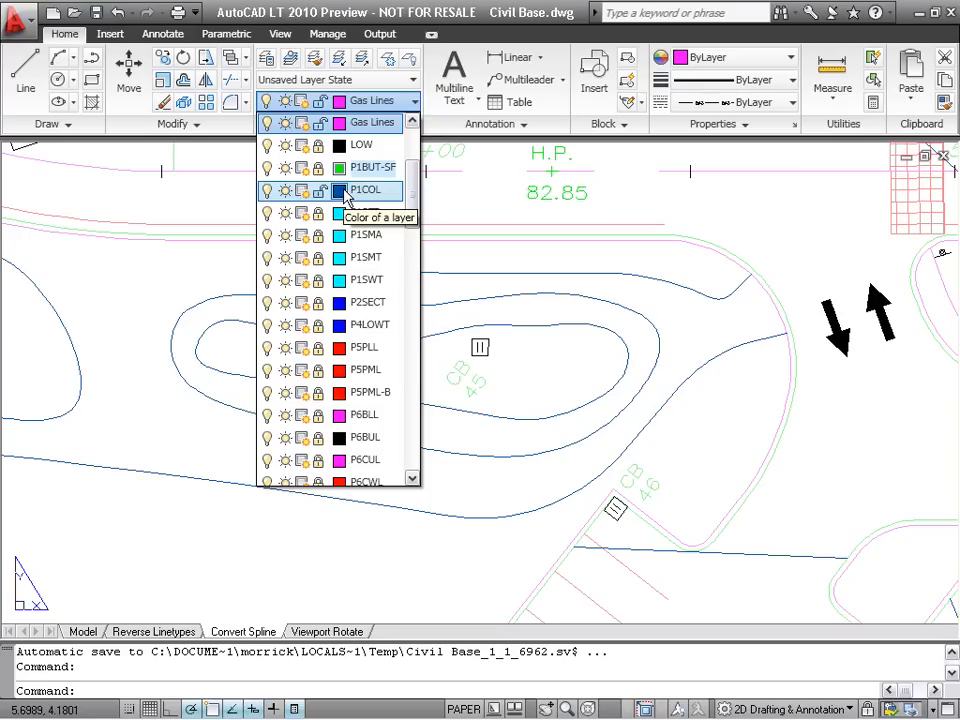
pyautogui.click(340, 190)
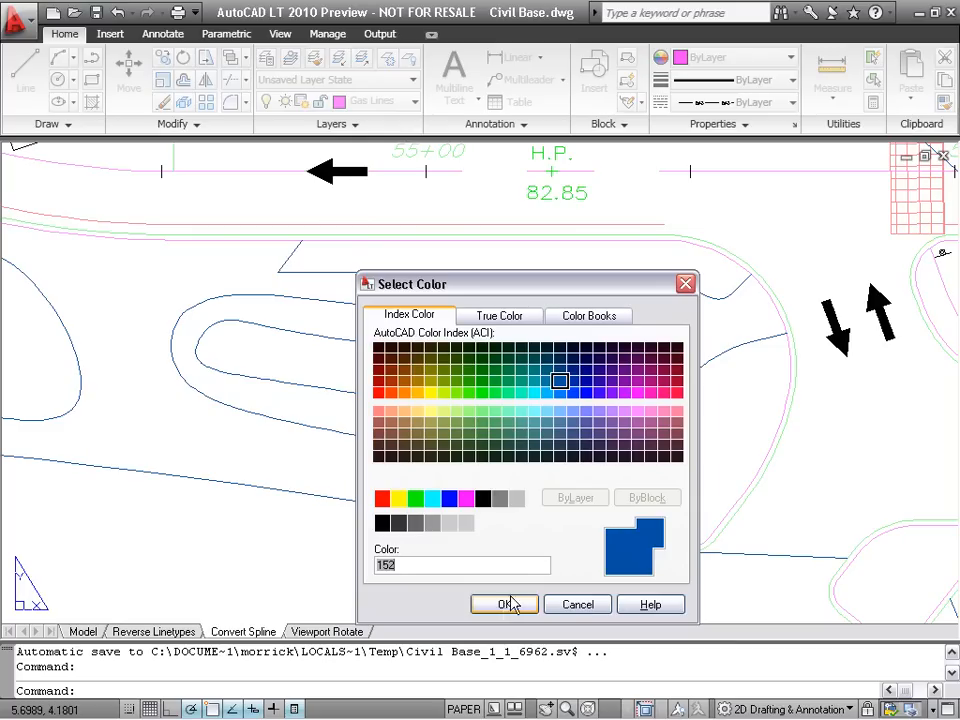
pyautogui.moveTo(496, 450)
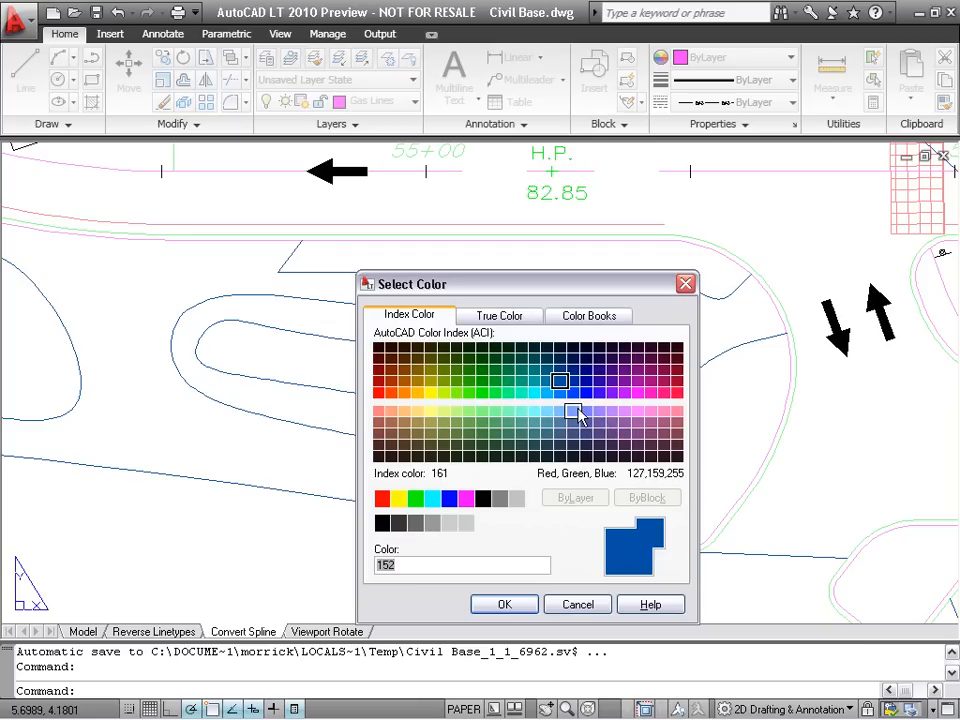
# Give the P1COL layer index colour 161 and confirm it
pyautogui.click(572, 412)
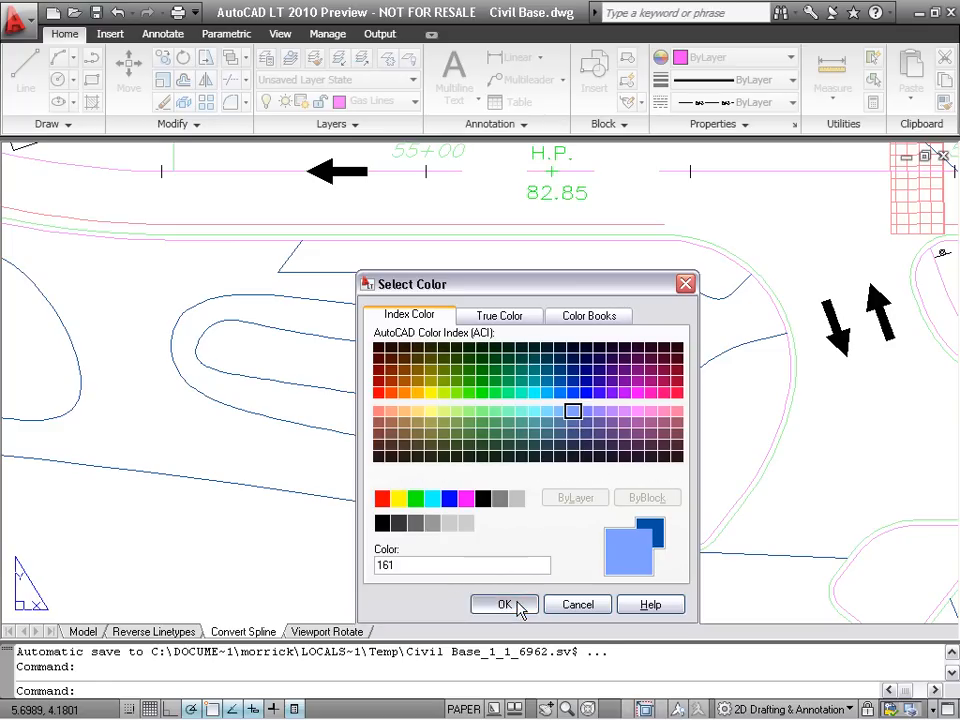
pyautogui.click(504, 604)
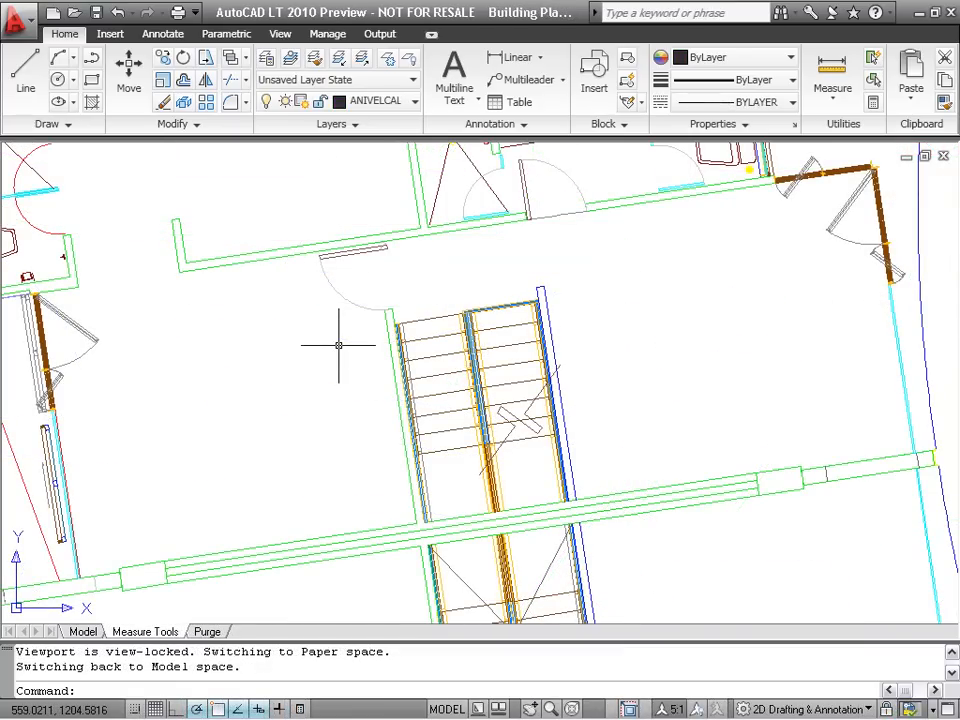
pyautogui.moveTo(840, 150)
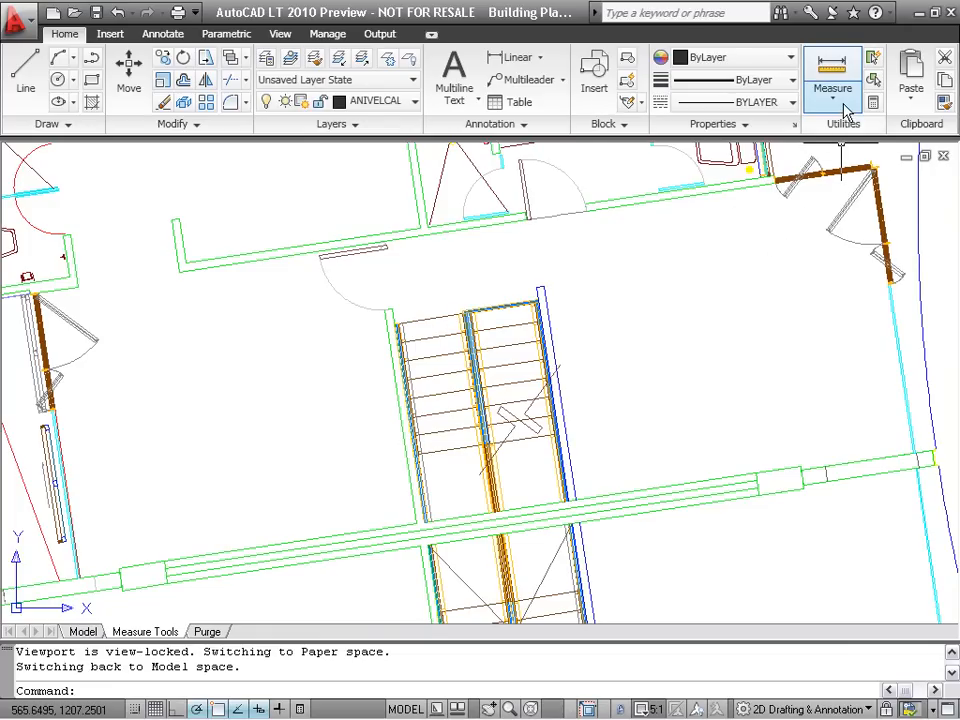
# Measure a 2.1265 distance across the stairs, then a multi-point length of 3.9752
pyautogui.click(832, 96)
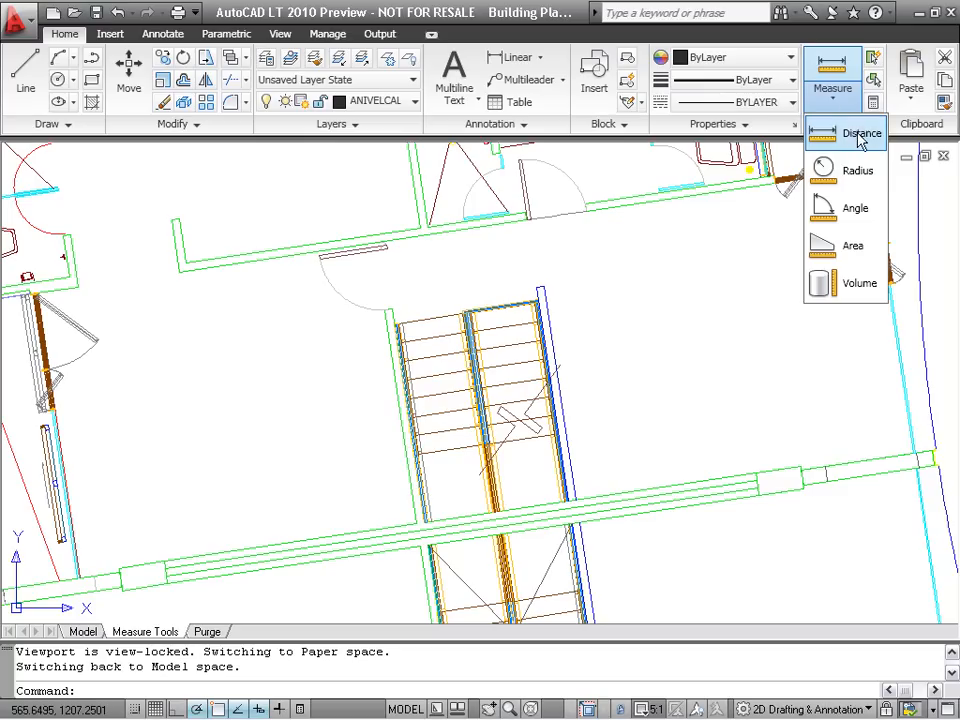
pyautogui.click(860, 132)
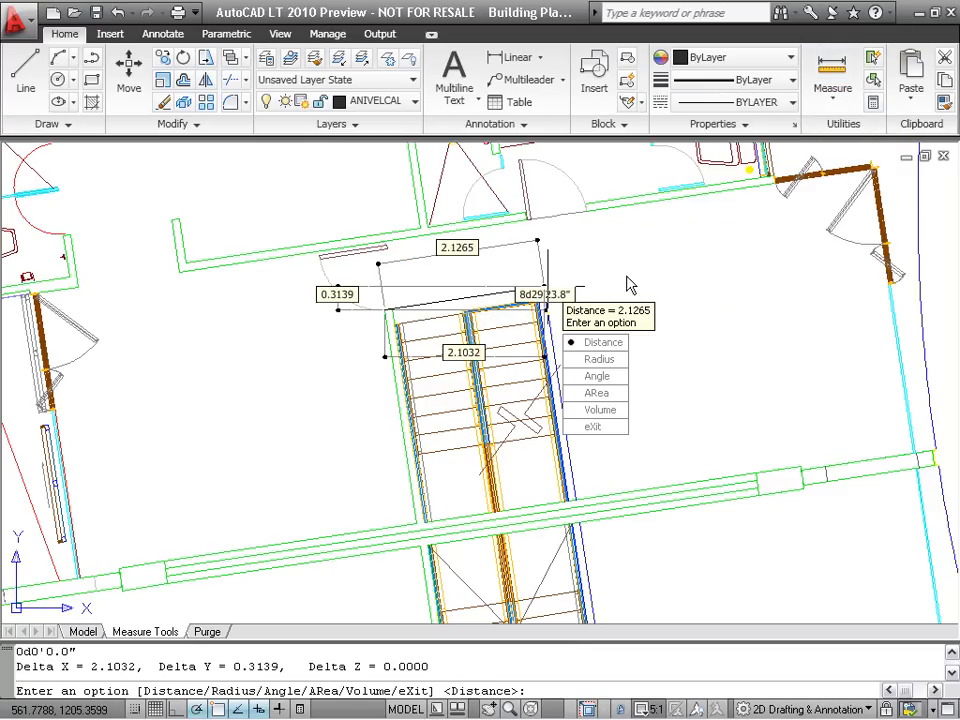
pyautogui.moveTo(668, 270)
pyautogui.write('M')
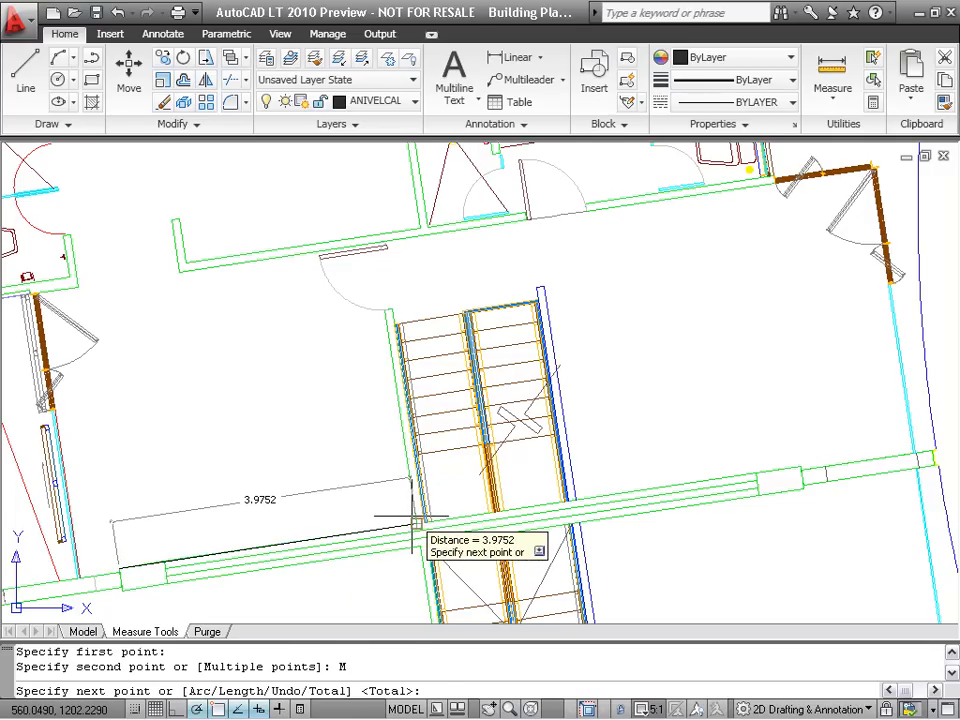
pyautogui.click(384, 308)
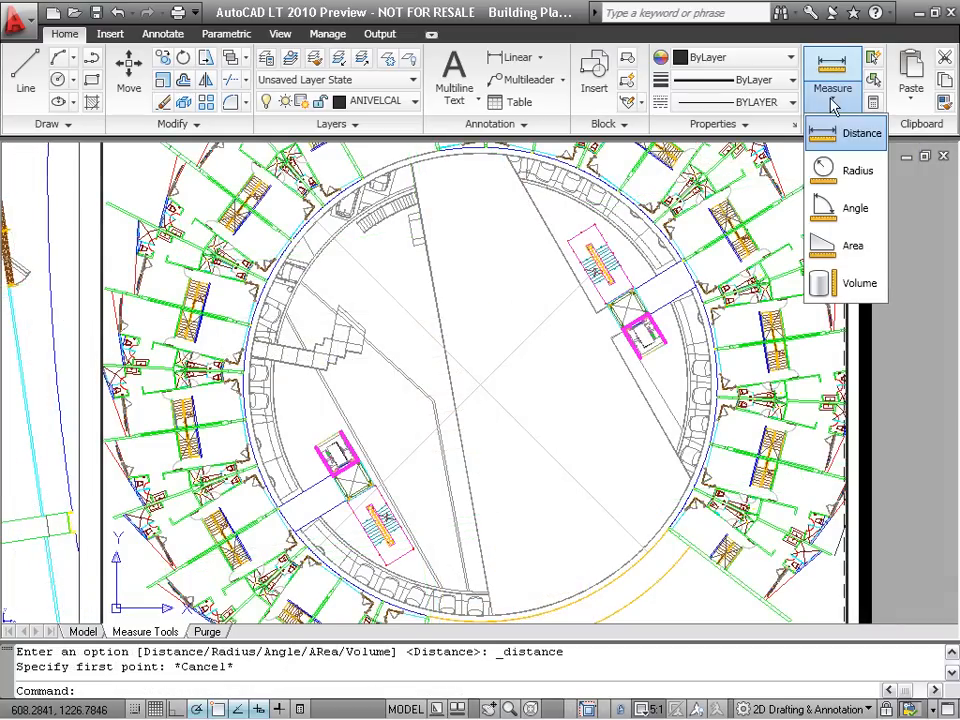
# Start an Area measurement from the Measure drop-down
pyautogui.click(856, 168)
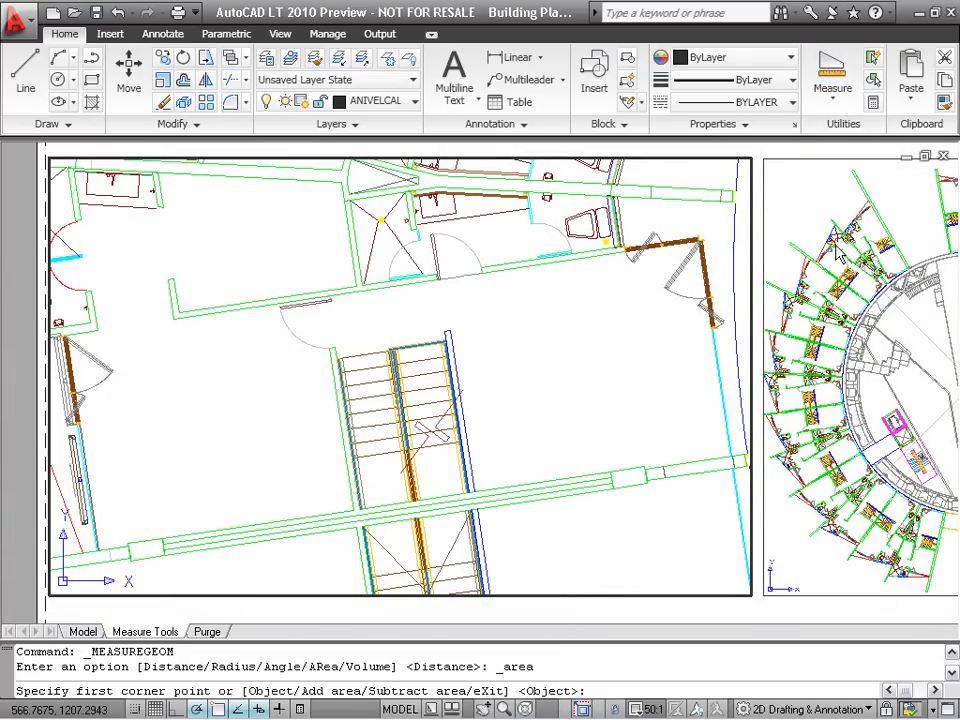
pyautogui.moveTo(176, 420)
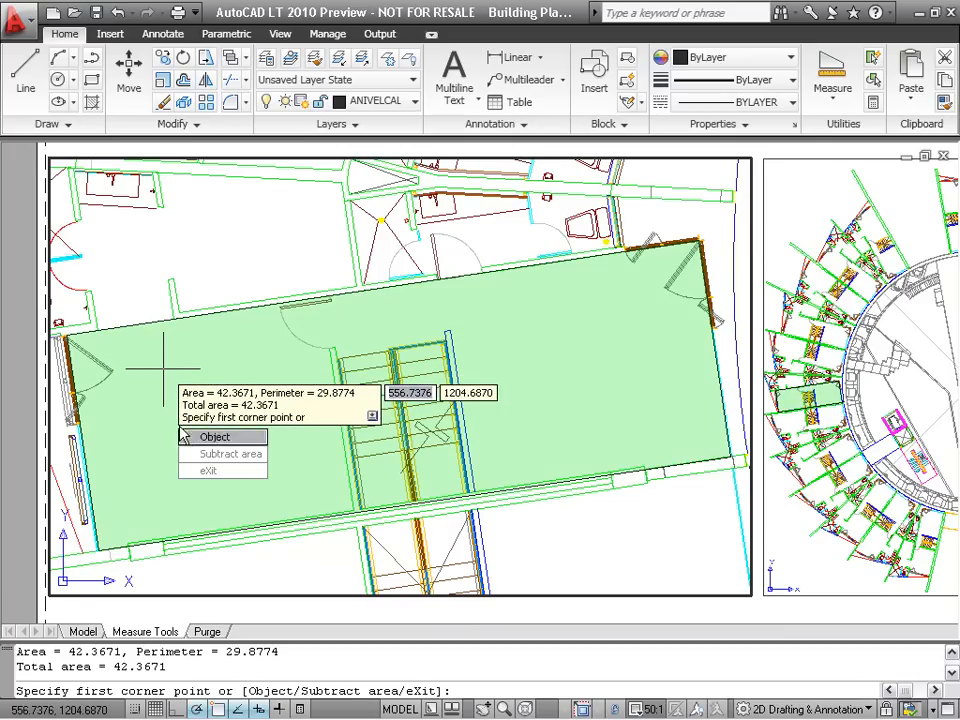
# Pick the room's corners to read area 42.3671 and perimeter 29.8774
pyautogui.click(228, 452)
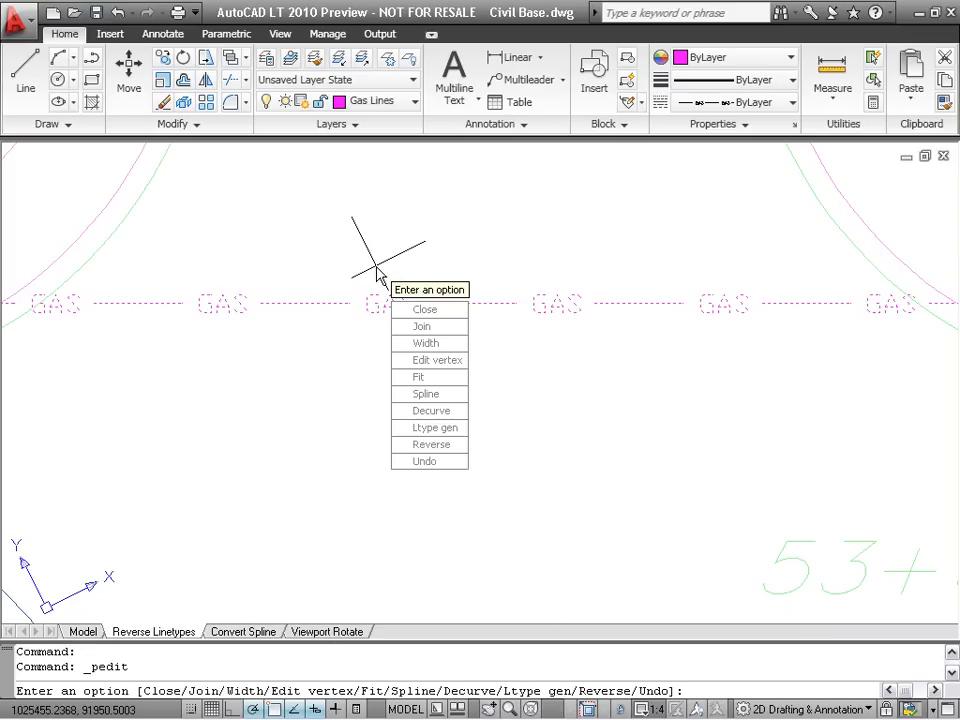
# Reverse the gas polyline with PEDIT's R option, then show the Convert Spline layout
pyautogui.write('R')
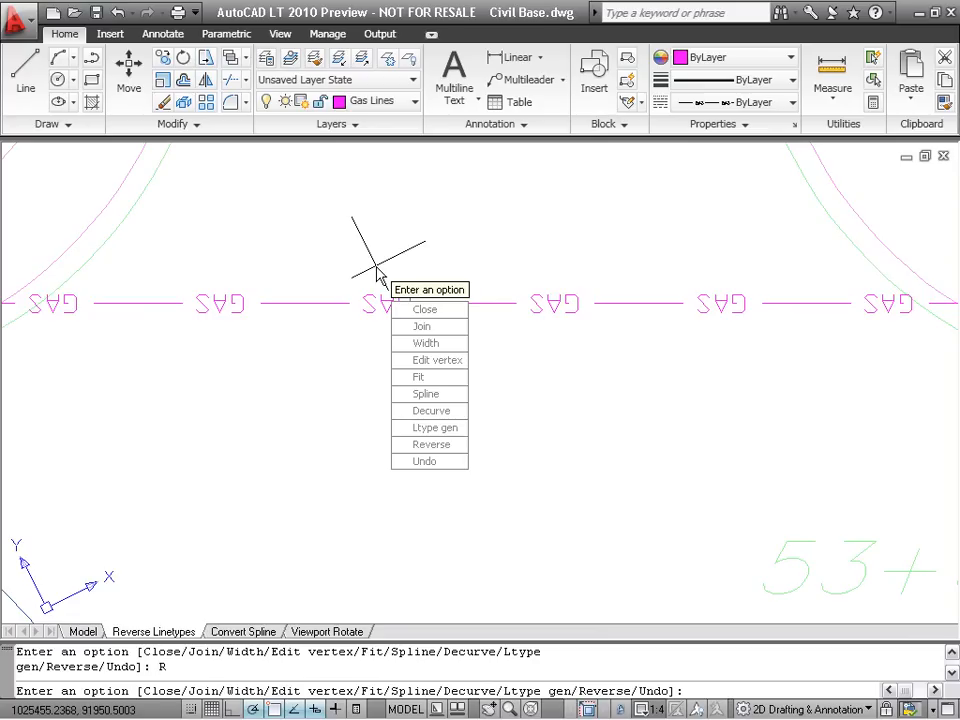
pyautogui.click(430, 444)
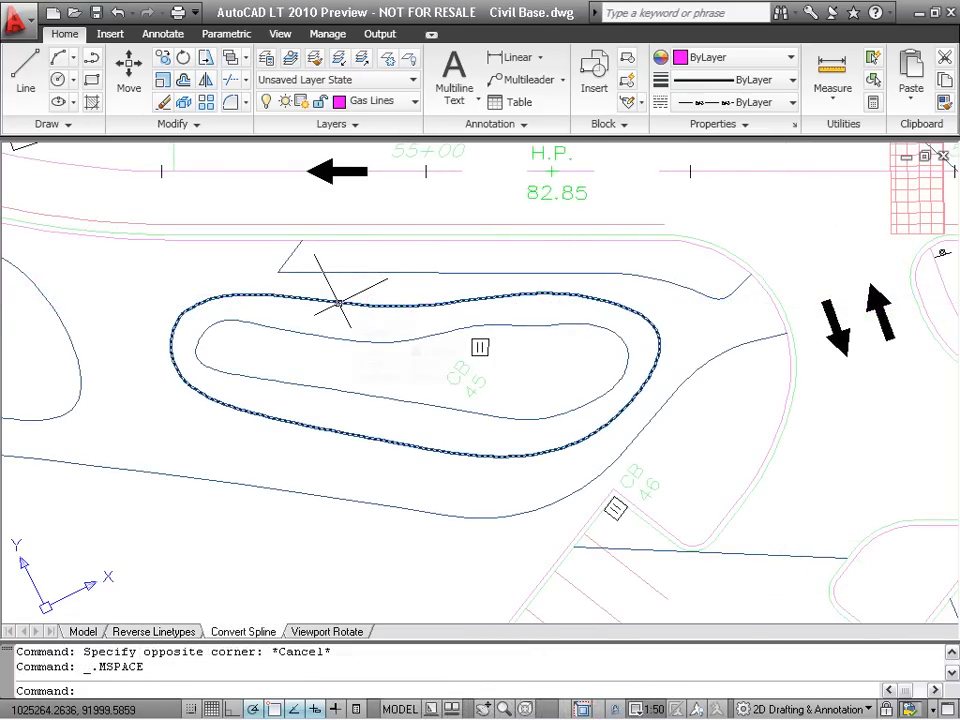
pyautogui.moveTo(340, 304)
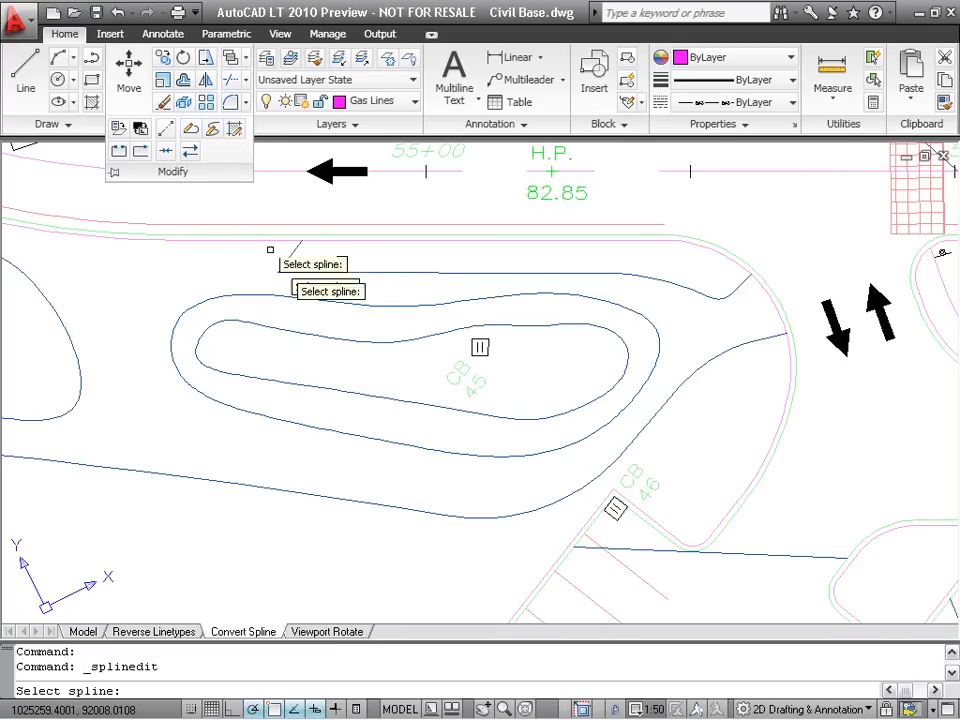
# Select the looping contour spline in SPLINEDIT and convert it to a polyline
pyautogui.click(324, 300)
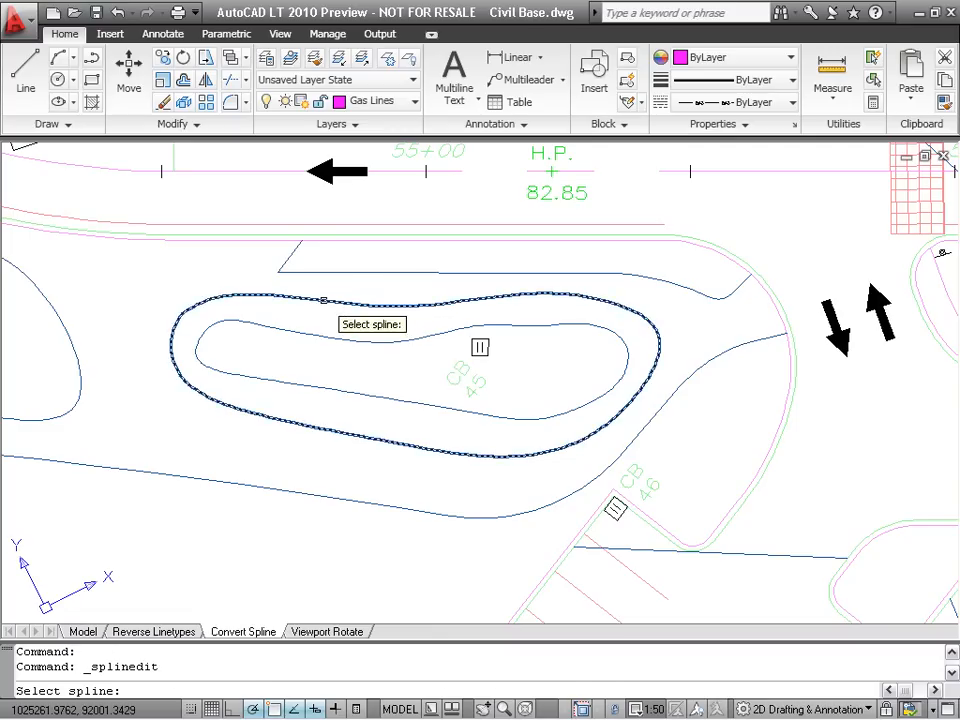
pyautogui.click(324, 300)
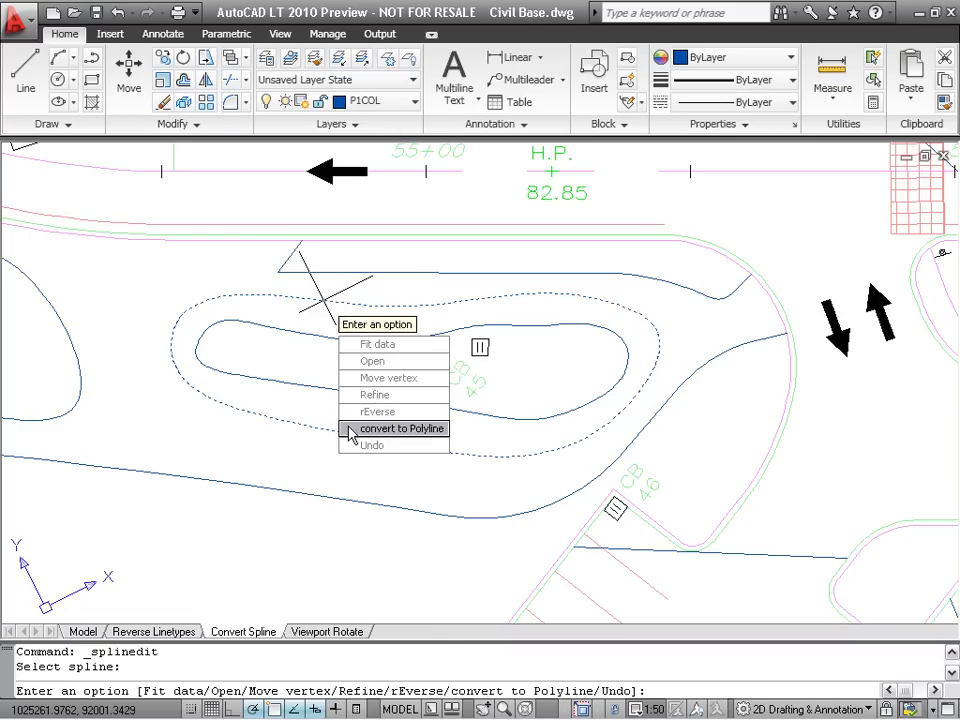
pyautogui.click(400, 428)
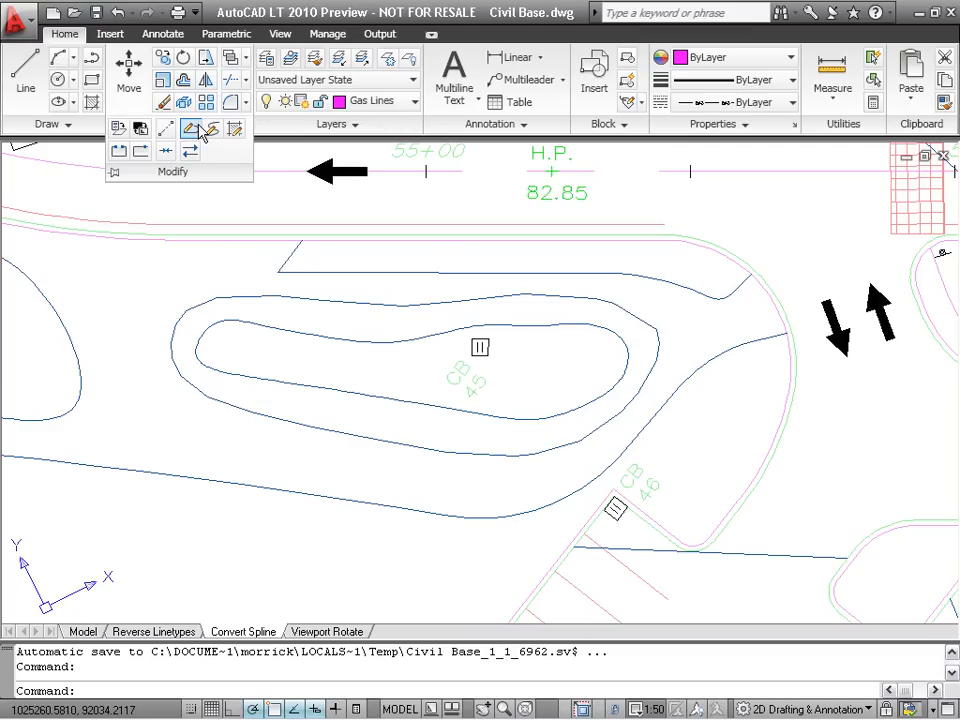
# Convert the contour spline to a polyline via PEDIT with precision 30
pyautogui.click(192, 128)
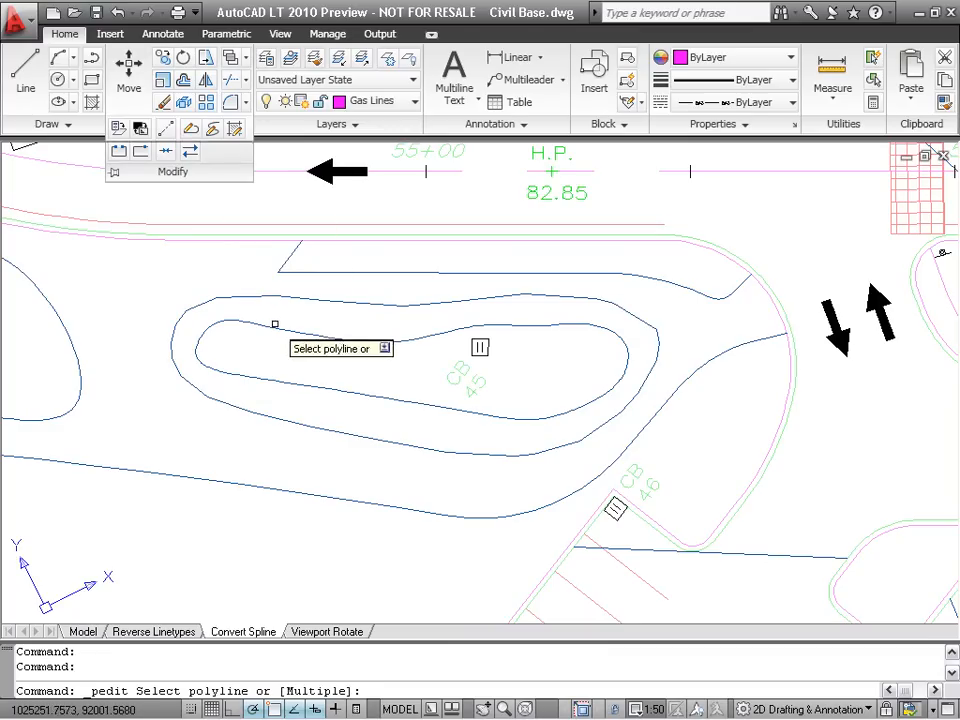
pyautogui.click(284, 320)
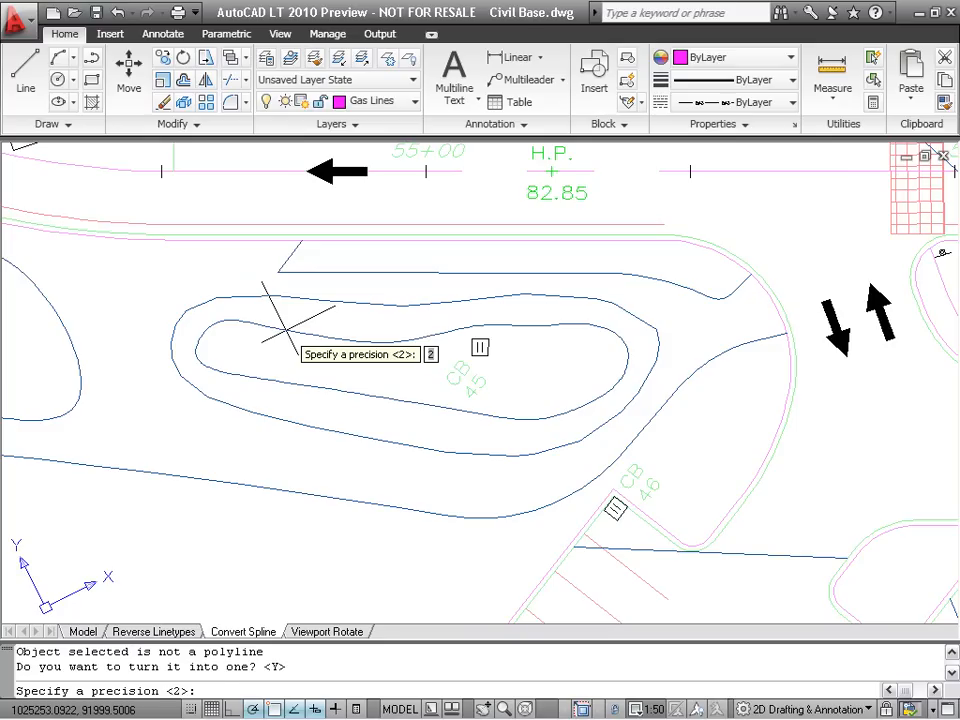
pyautogui.write('30')
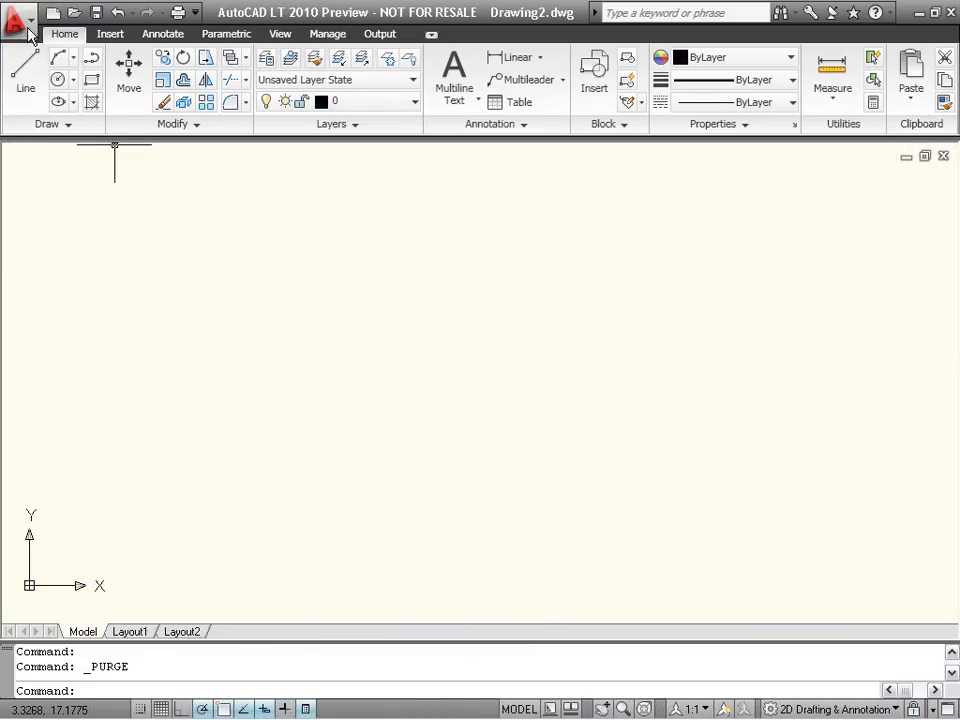
# Purge Drawing2 with zero-length geometry and empty text objects included
pyautogui.click(16, 12)
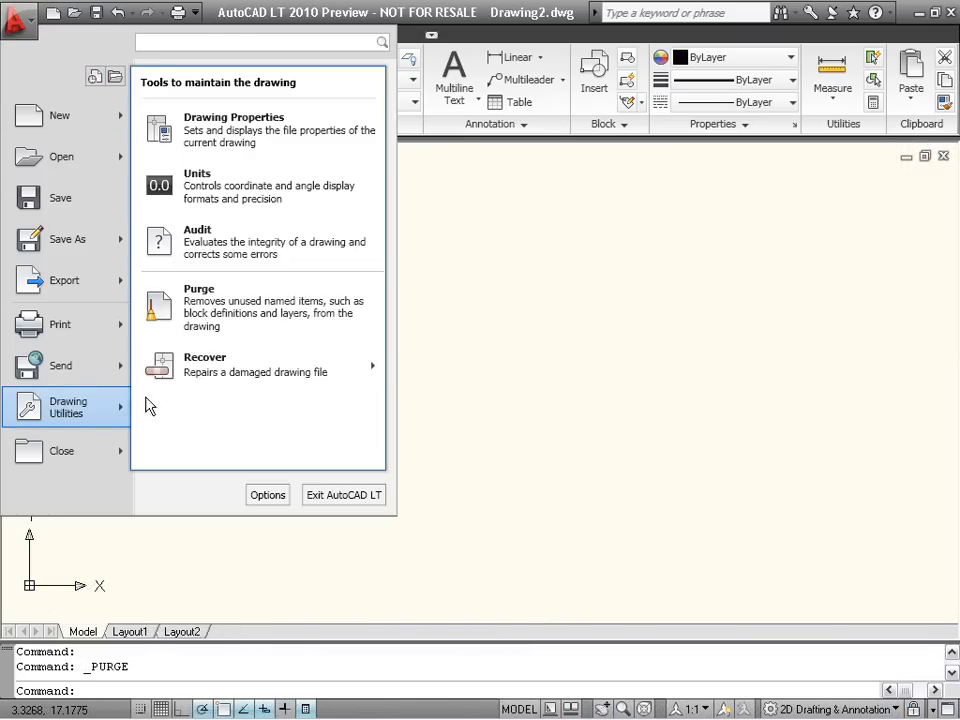
pyautogui.click(200, 308)
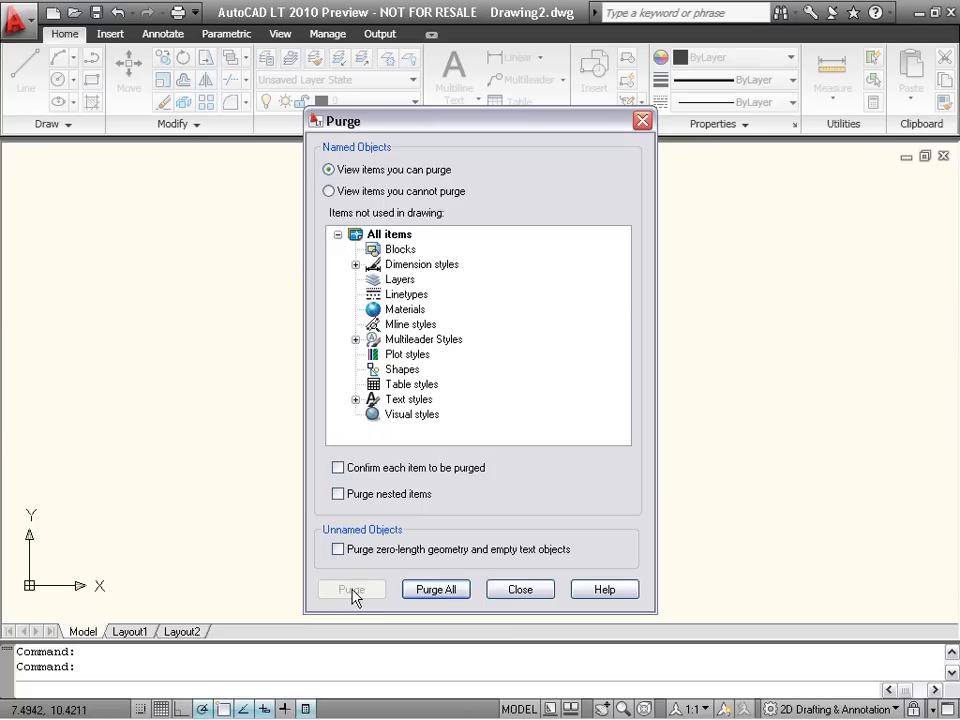
pyautogui.click(338, 548)
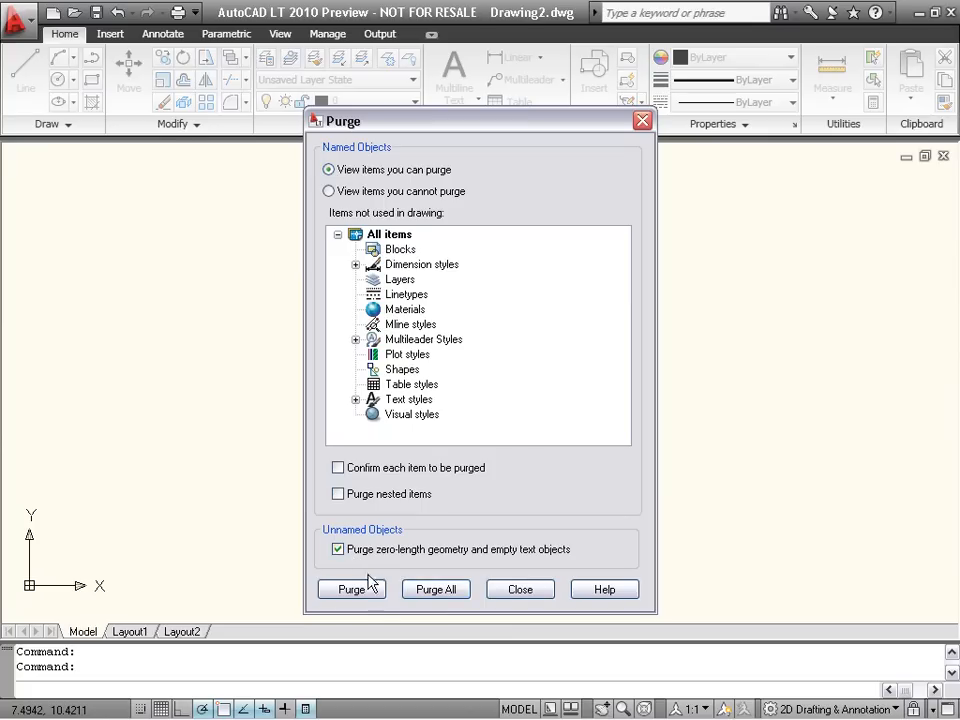
pyautogui.click(352, 588)
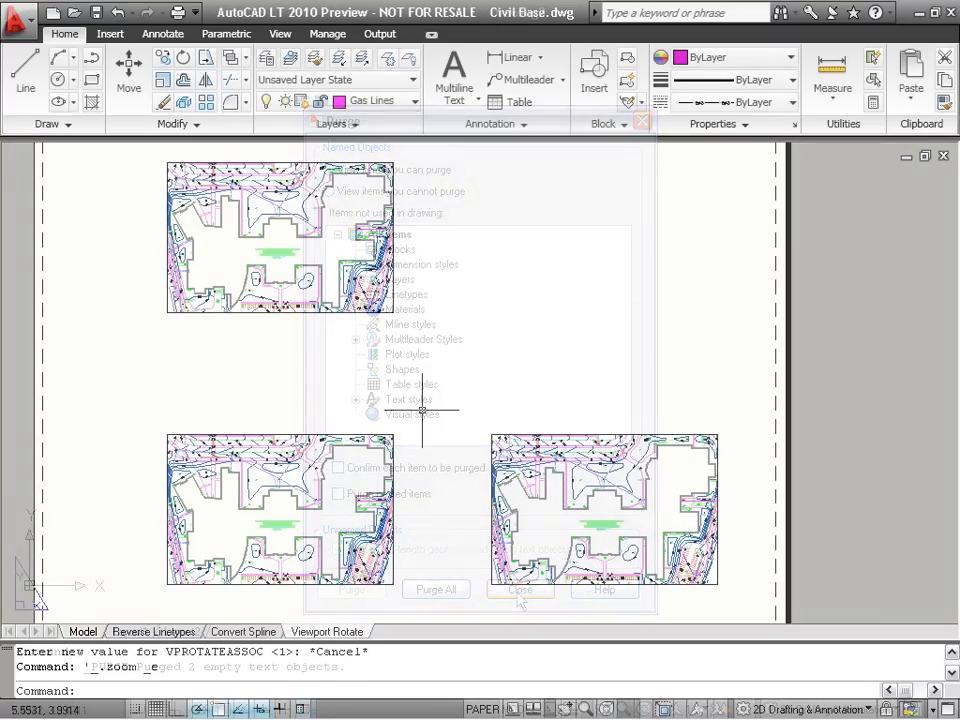
# Set VPROTATEASSOC and rotate the lower-left viewport so its map turns with it
pyautogui.click(520, 588)
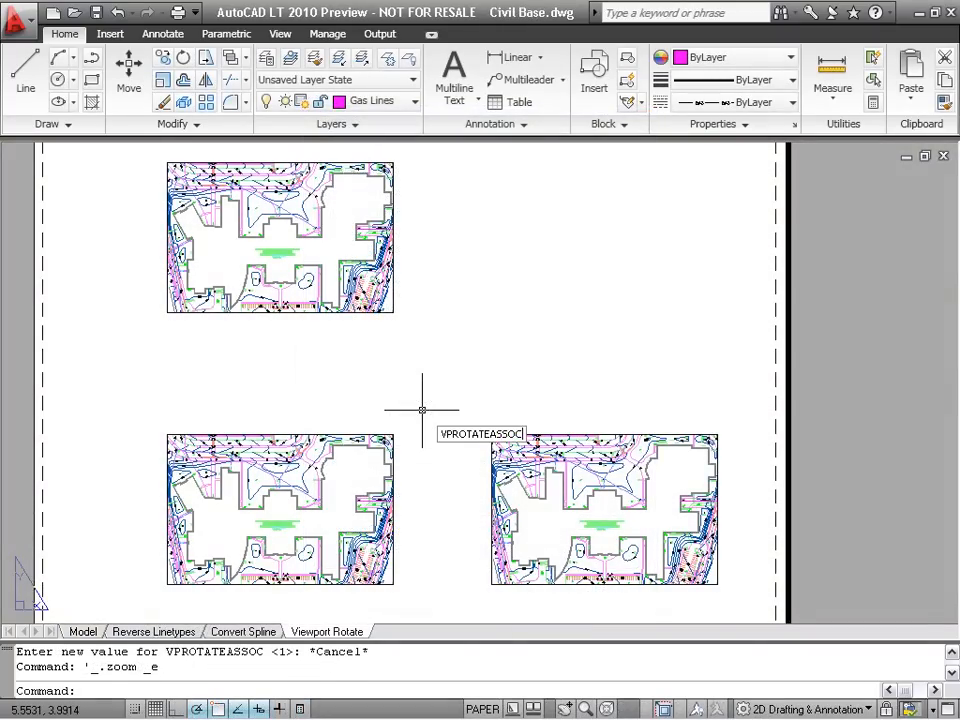
pyautogui.write('0')
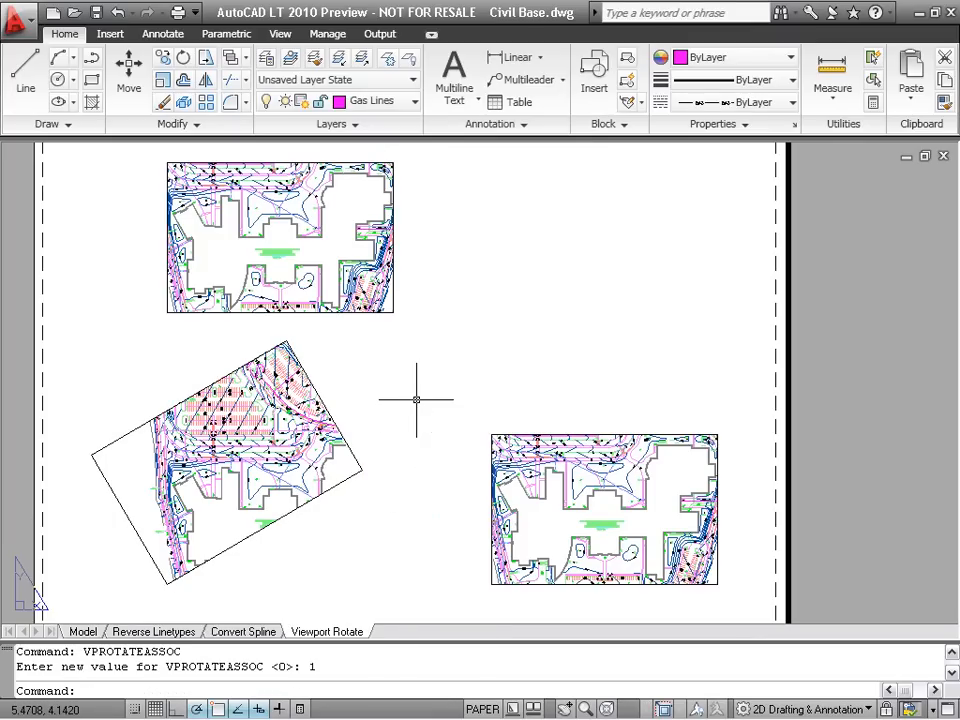
pyautogui.click(604, 510)
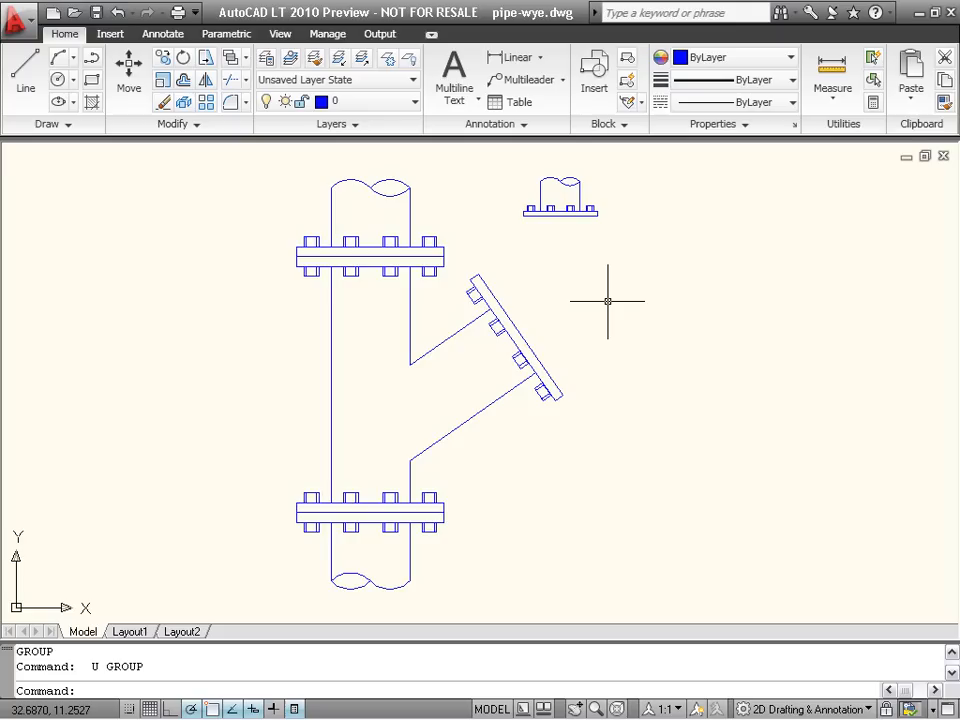
pyautogui.moveTo(636, 242)
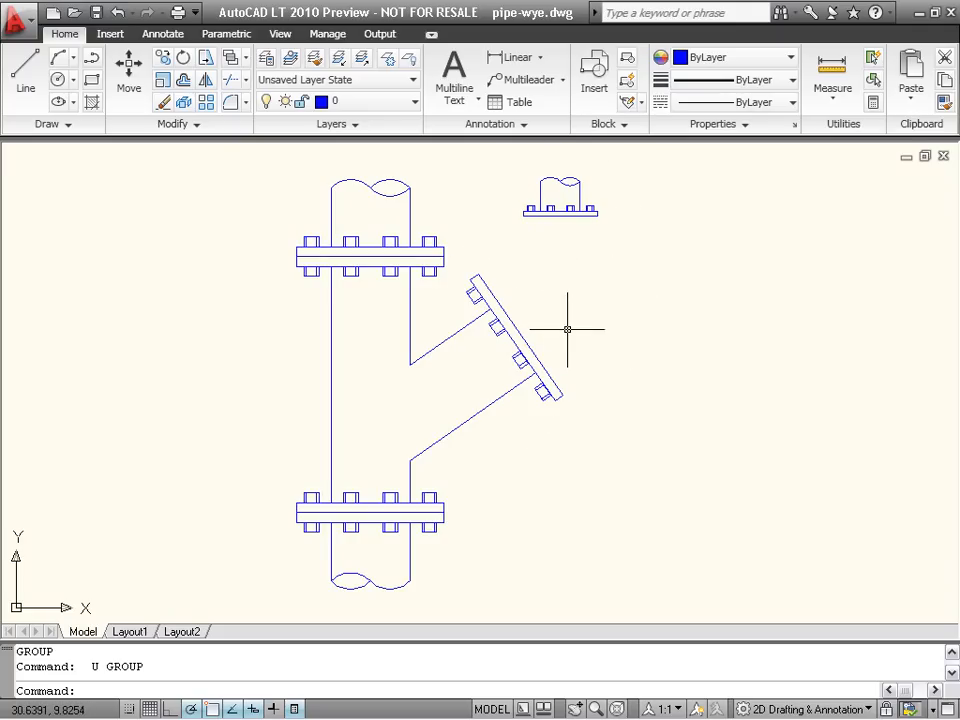
# Align the small flanged branch onto the wye's angled open end, answering Yes to scale it to the flange
pyautogui.write('align')
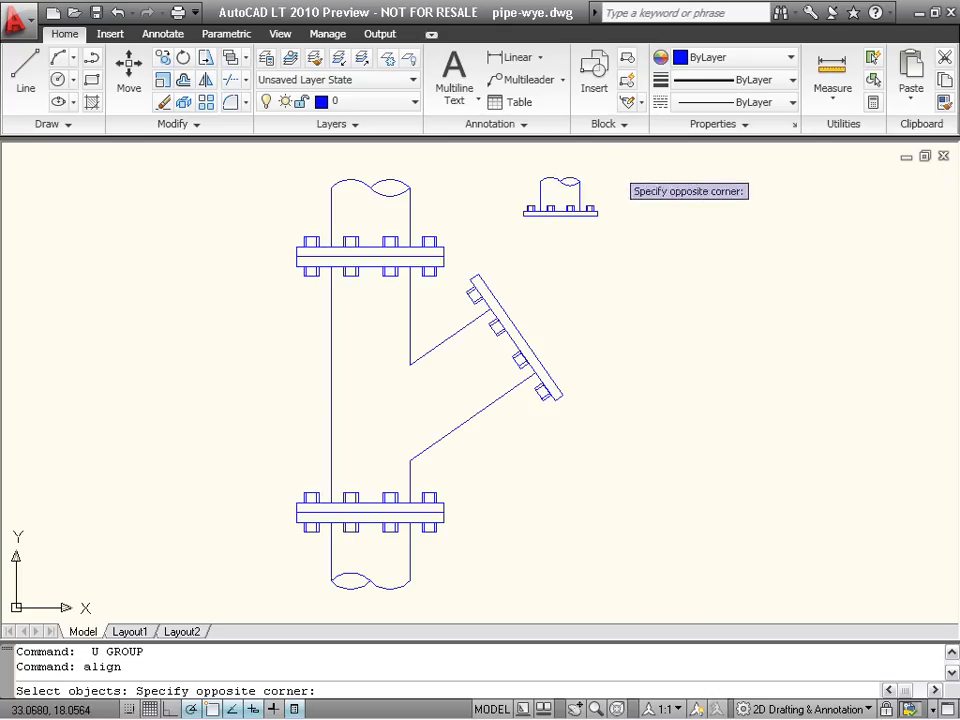
pyautogui.click(504, 232)
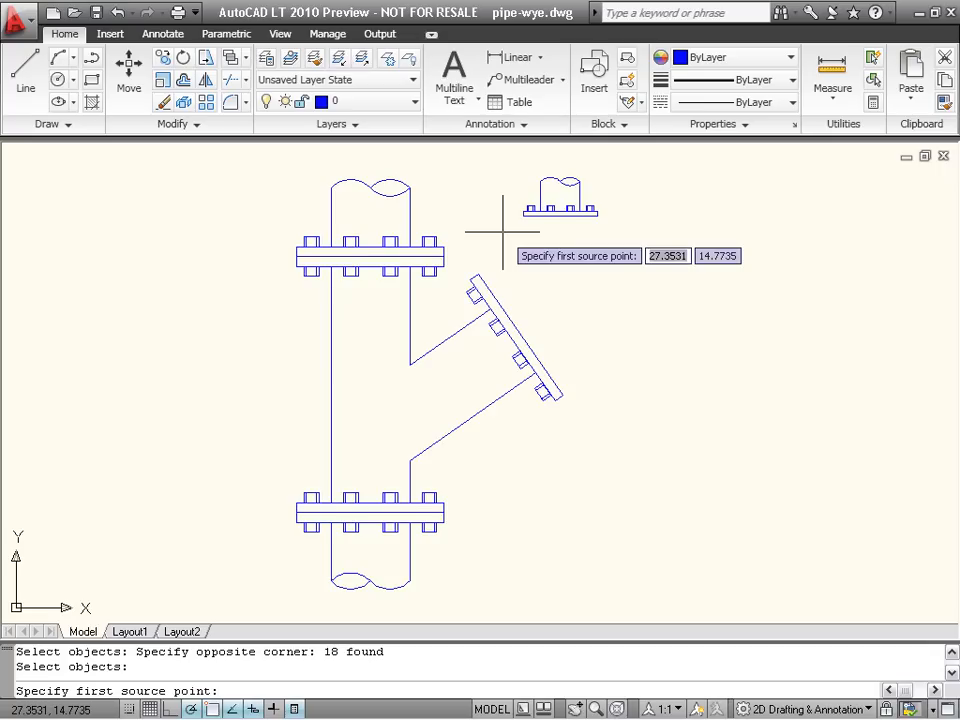
pyautogui.moveTo(524, 216)
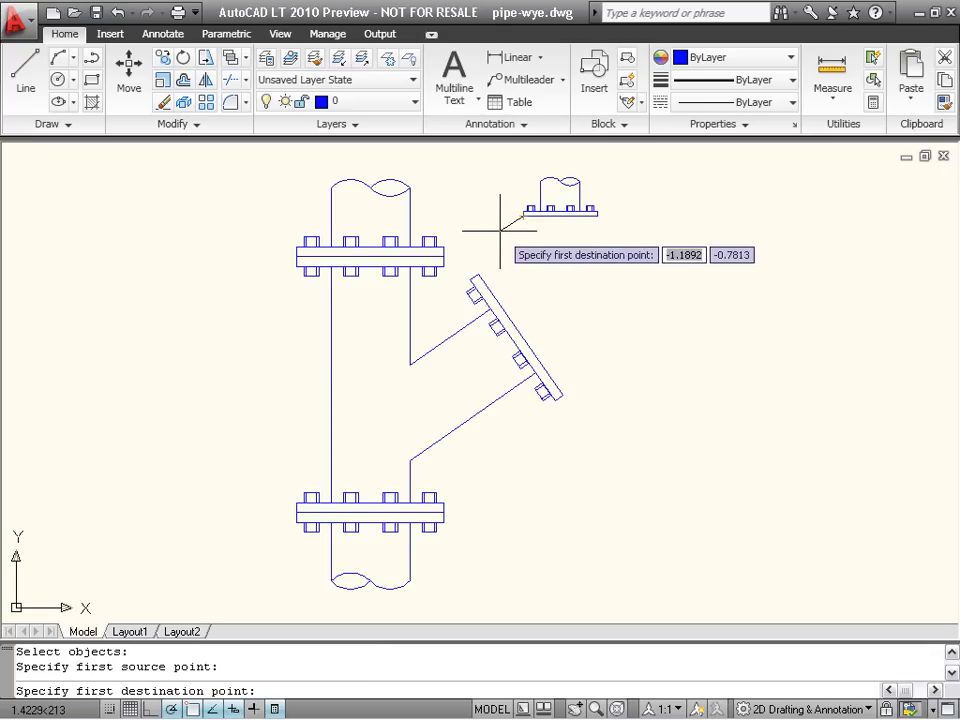
pyautogui.moveTo(478, 276)
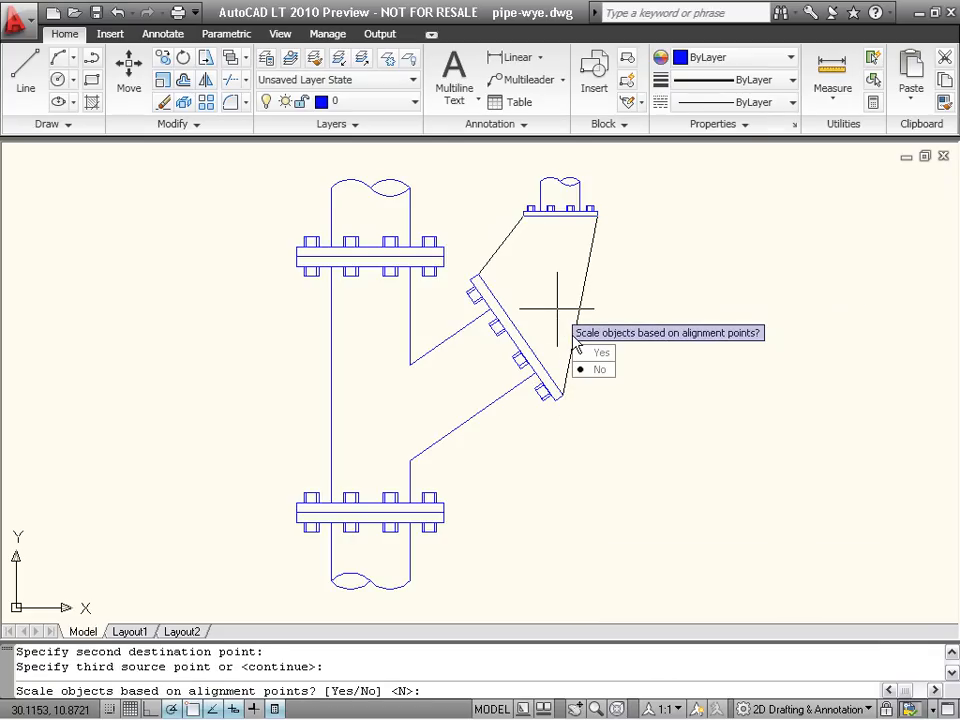
pyautogui.moveTo(660, 348)
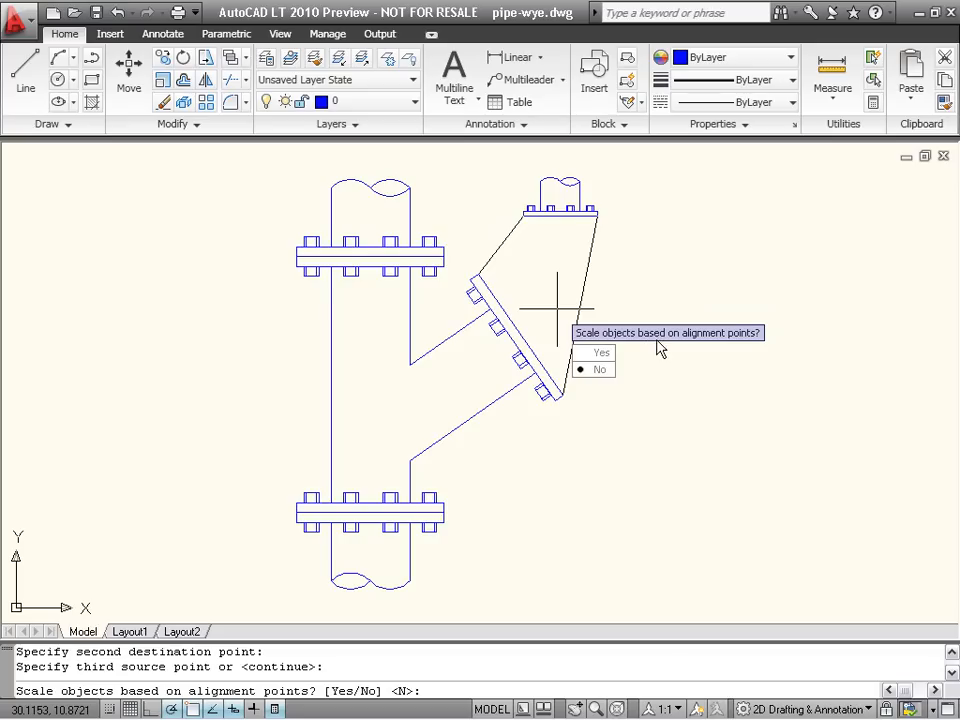
pyautogui.moveTo(656, 348)
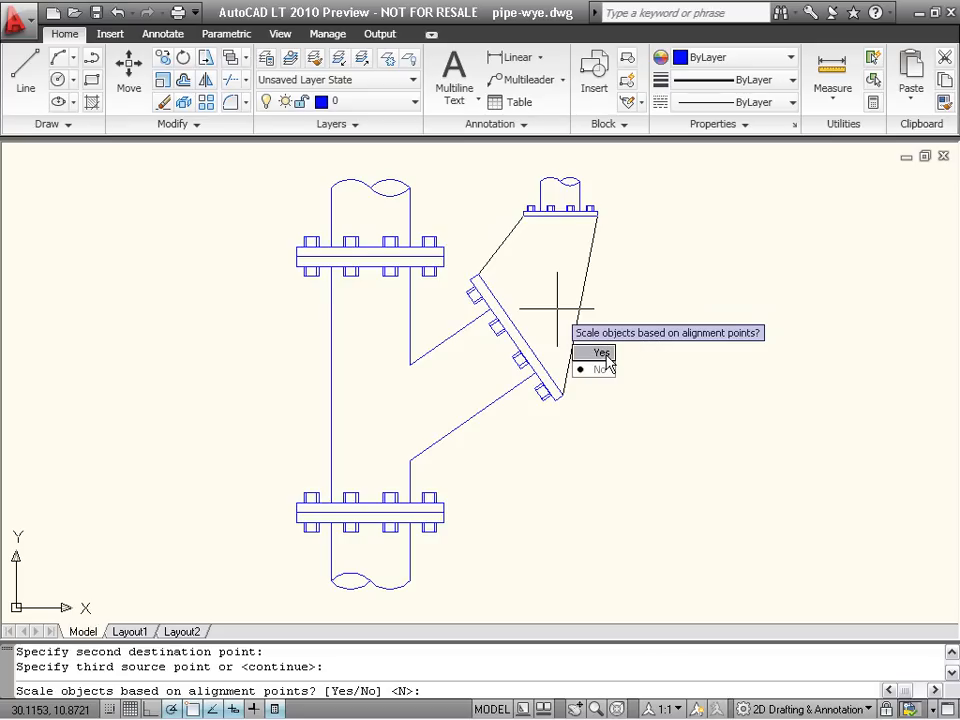
pyautogui.click(600, 352)
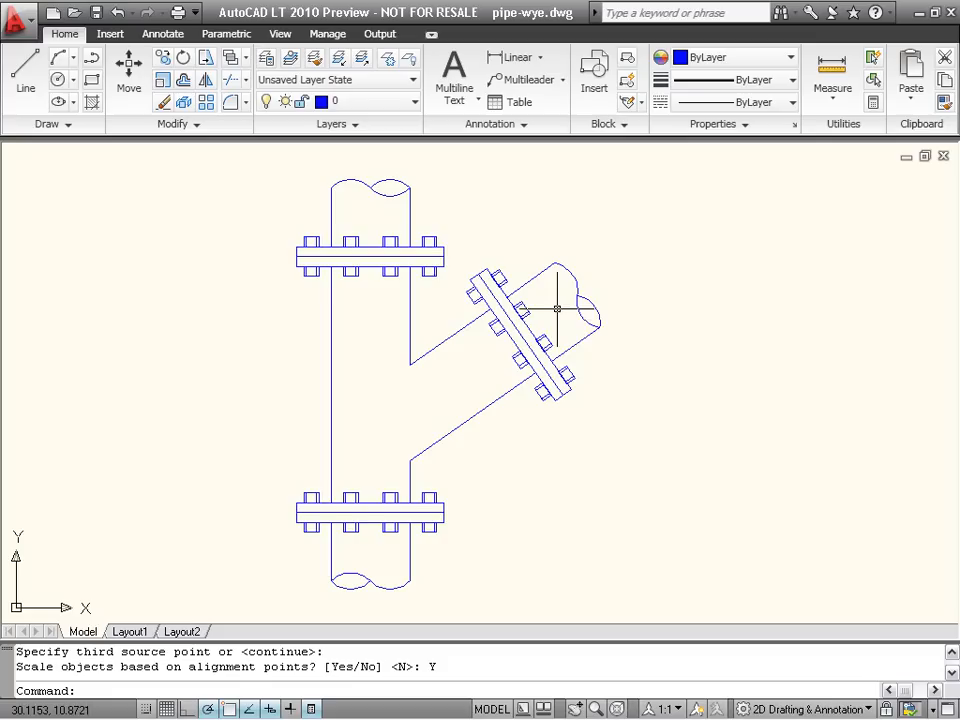